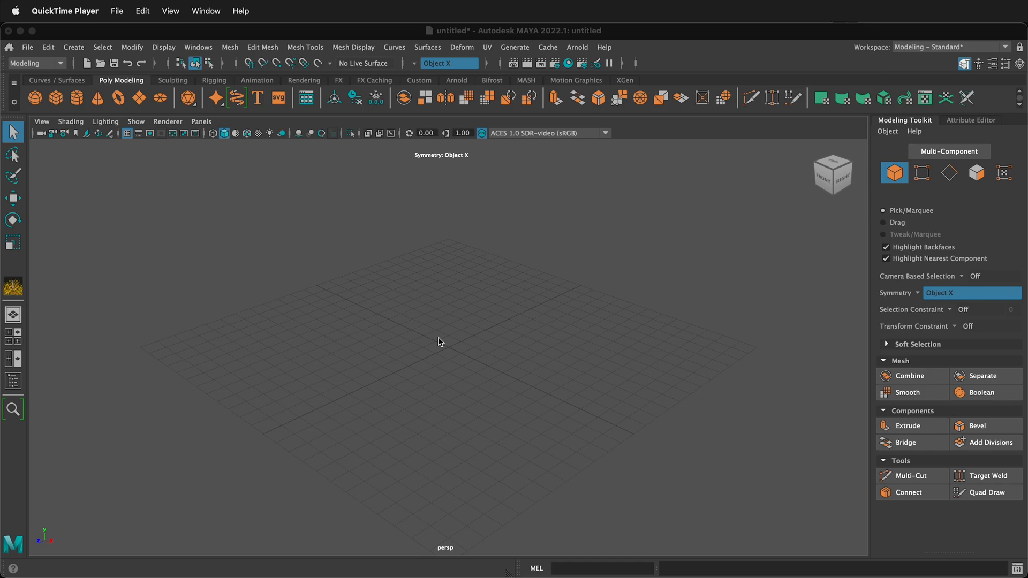
{"action": "mouse_move", "coordinate": [386, 262]}
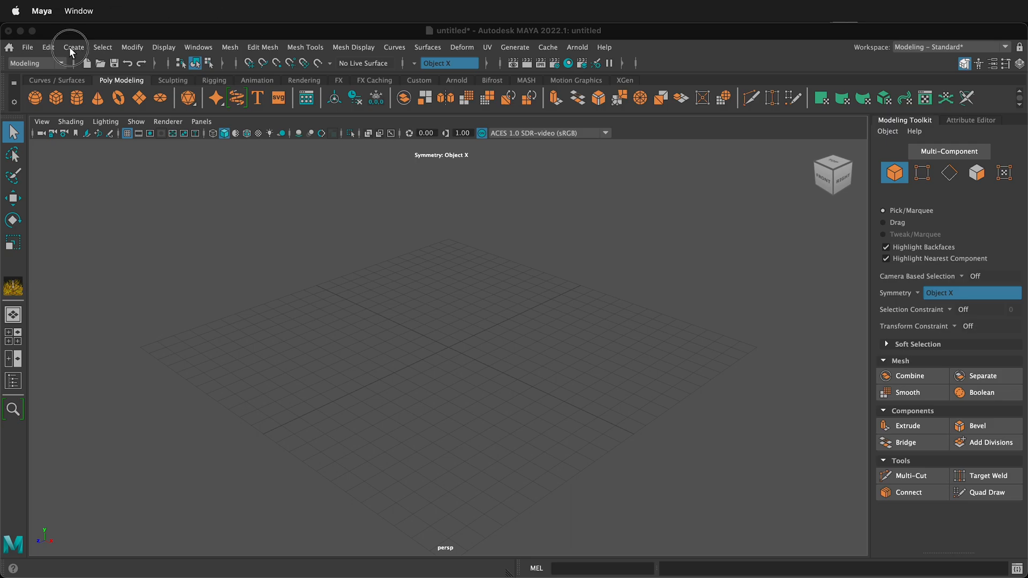
Step: Add a free image plane (imagePlane1) to the empty scene via Create > Free Image Plane
{"action": "left_click", "coordinate": [74, 46]}
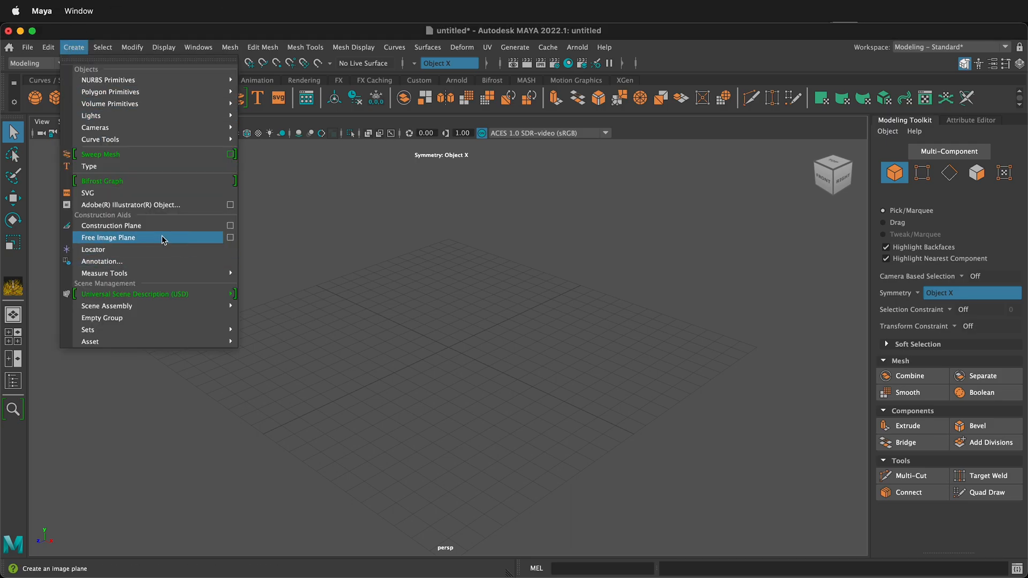
{"action": "left_click", "coordinate": [108, 237]}
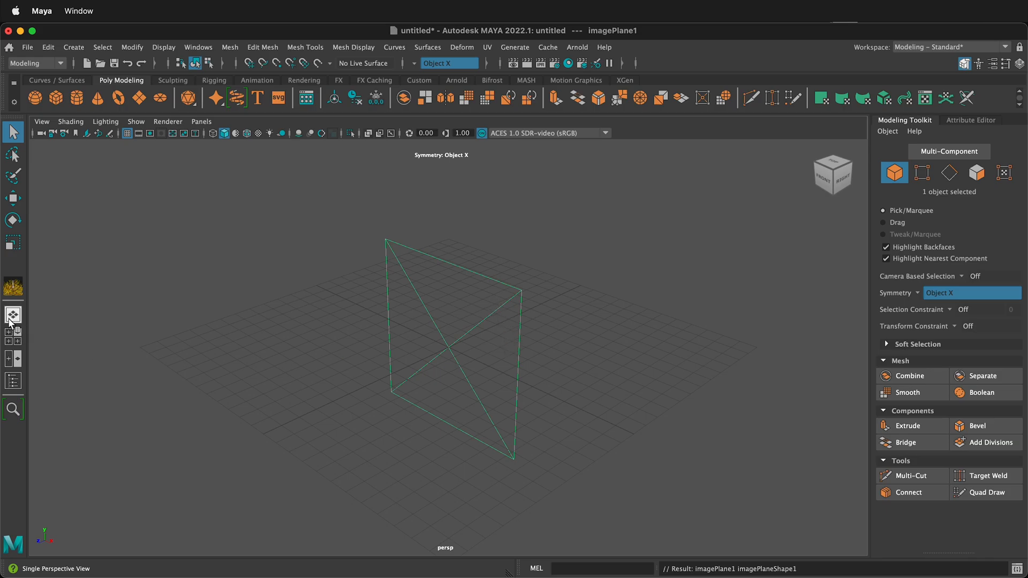
Step: Show the Outliner, duplicate imagePlane1 and rename the two planes Front and Side
{"action": "left_click", "coordinate": [13, 381]}
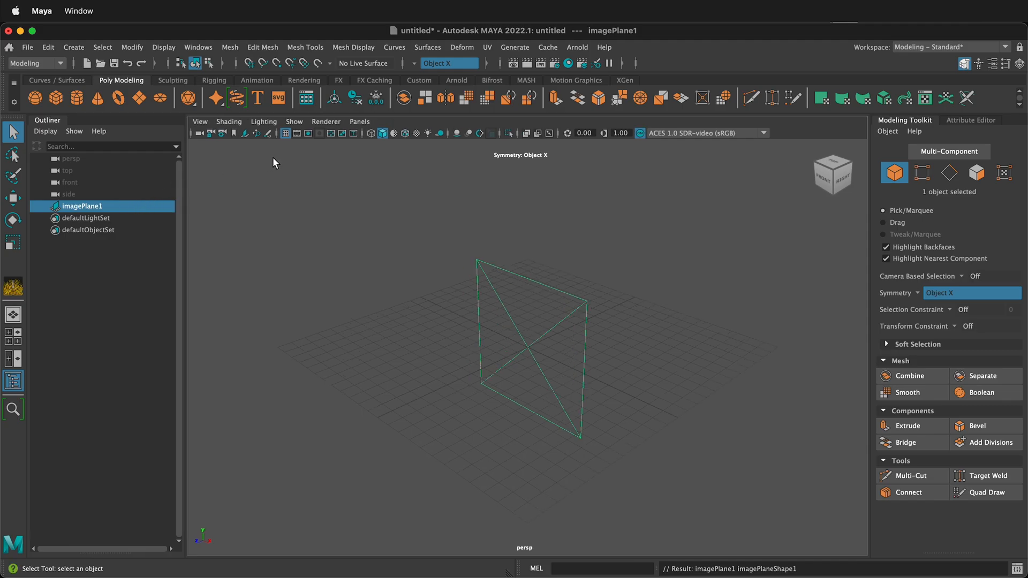
{"action": "left_click", "coordinate": [82, 217]}
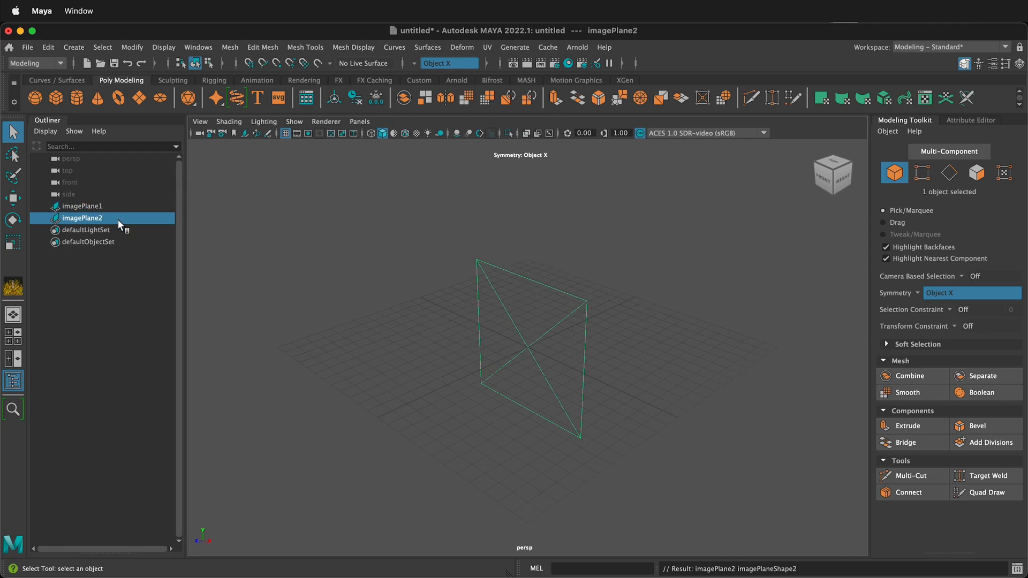
{"action": "mouse_move", "coordinate": [401, 275]}
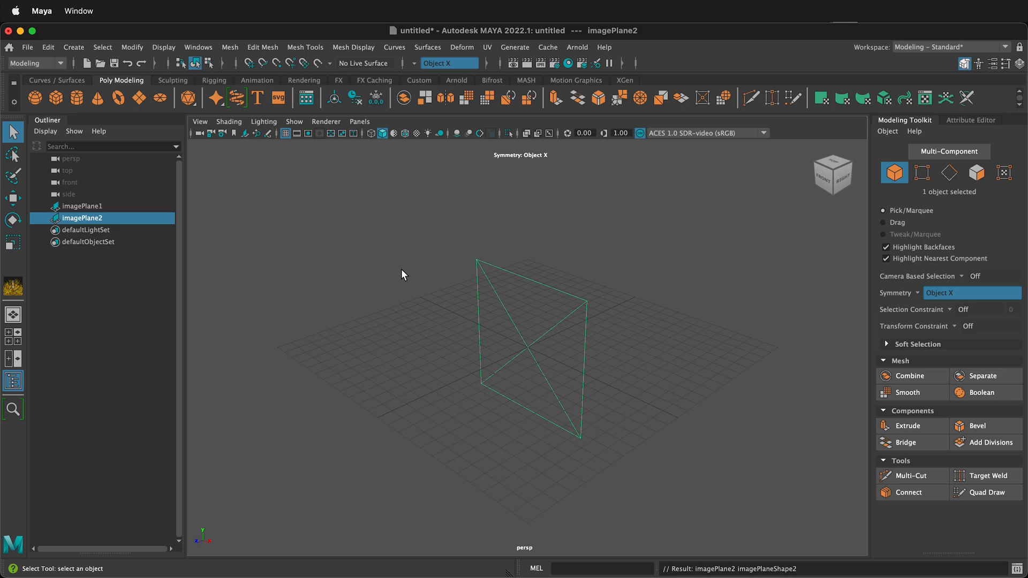
{"action": "mouse_move", "coordinate": [85, 217]}
{"action": "type", "text": "Fro"}
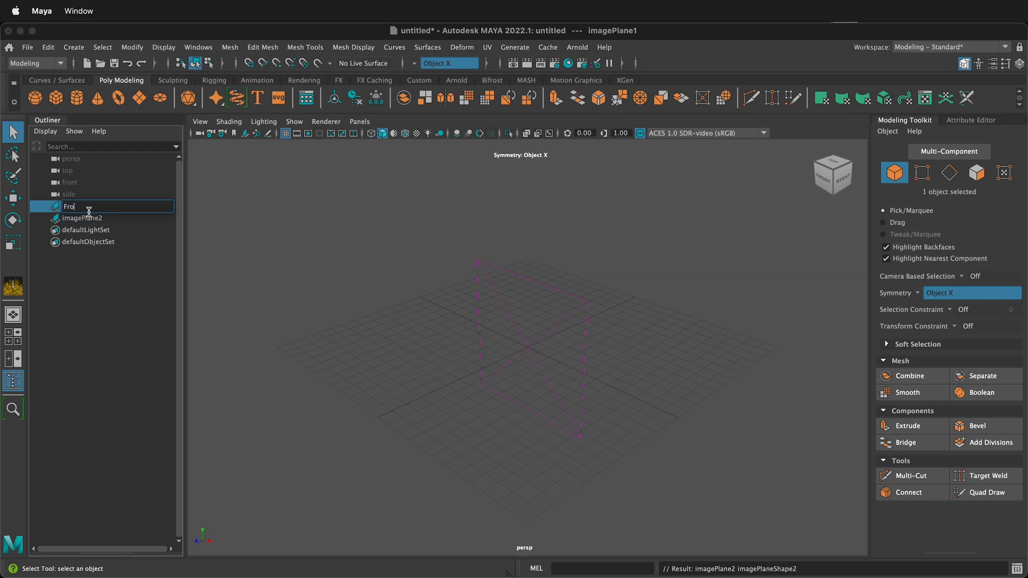
{"action": "left_click", "coordinate": [83, 217]}
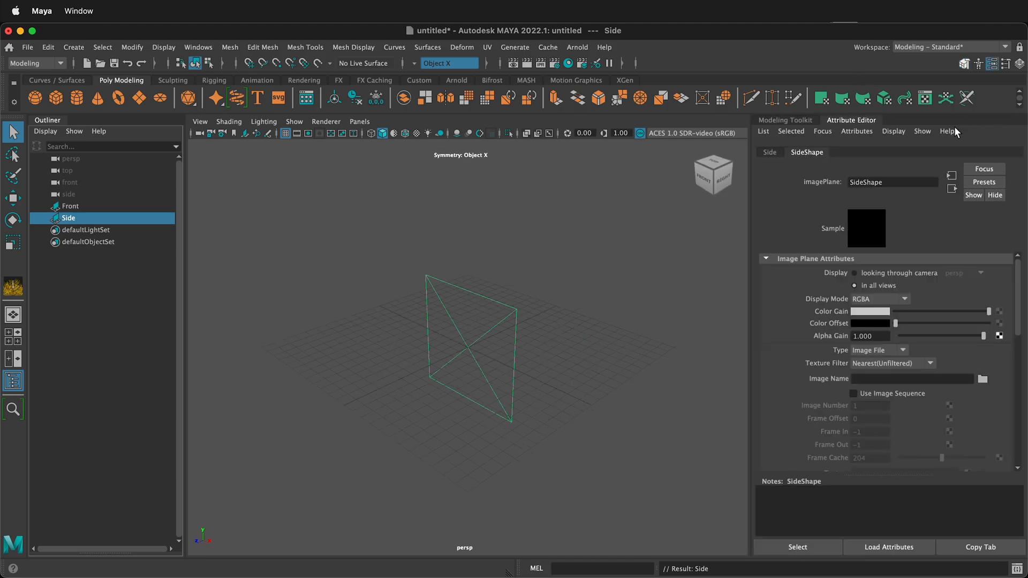
{"action": "mouse_move", "coordinate": [437, 113]}
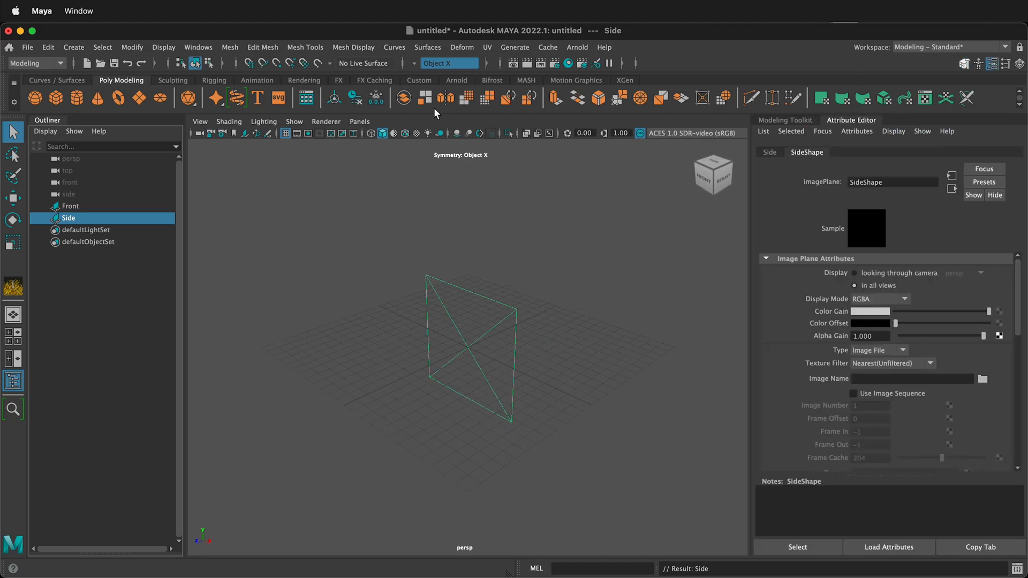
{"action": "left_click", "coordinate": [198, 46]}
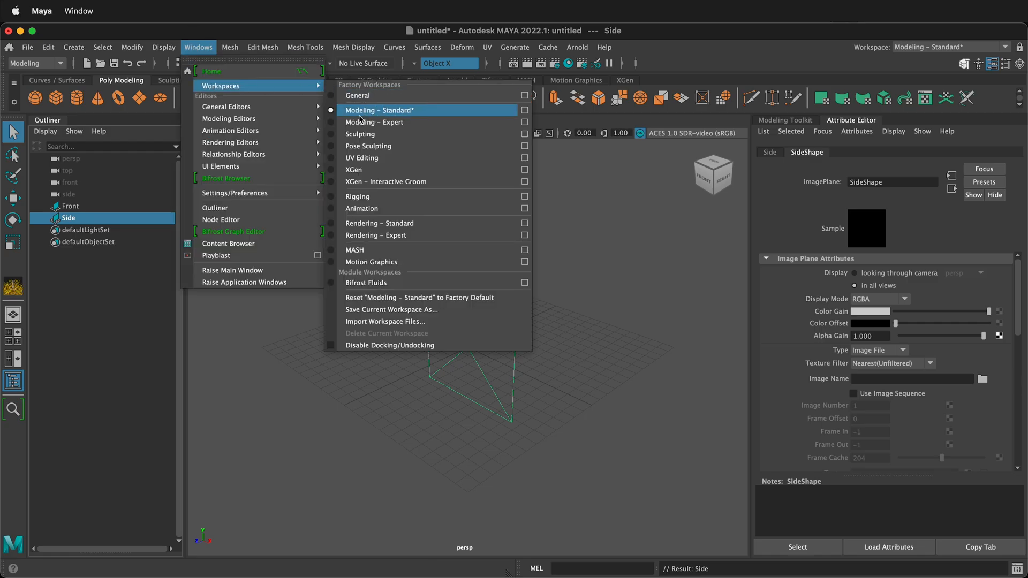
{"action": "left_click", "coordinate": [379, 110]}
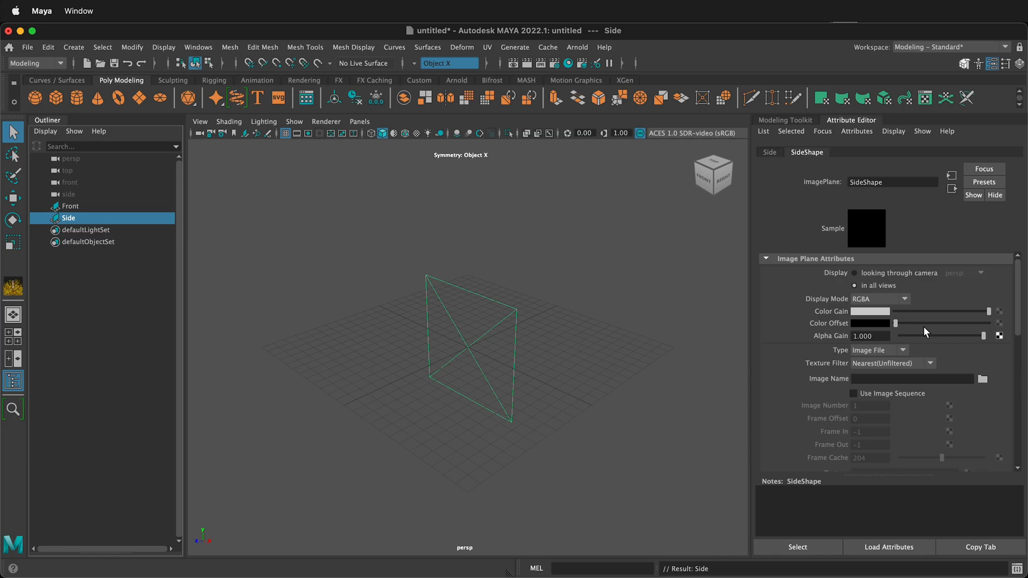
{"action": "mouse_move", "coordinate": [1004, 385]}
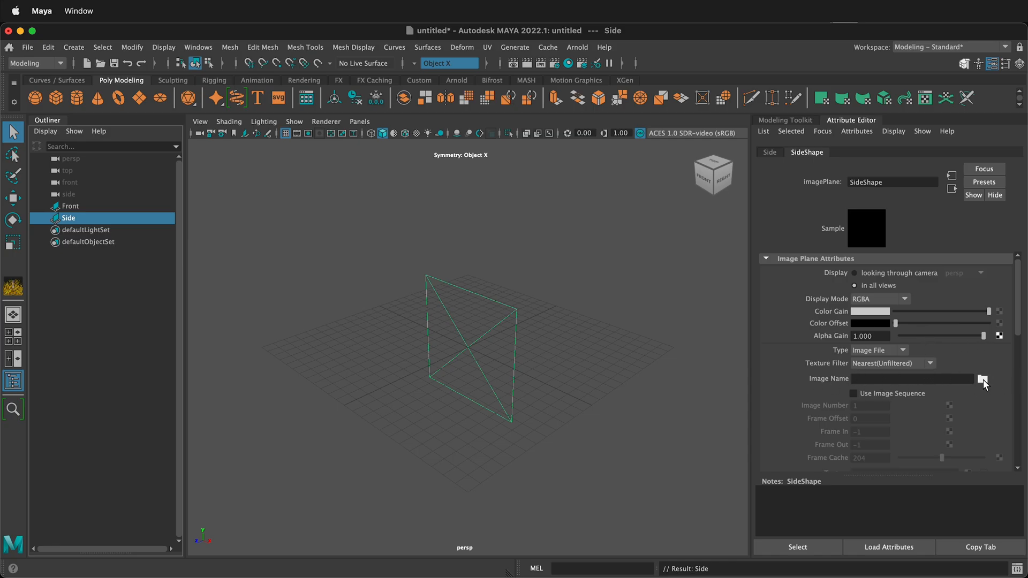
Step: Load bear-front.png as the Side plane's Image Name so the bear appears
{"action": "left_click", "coordinate": [982, 378]}
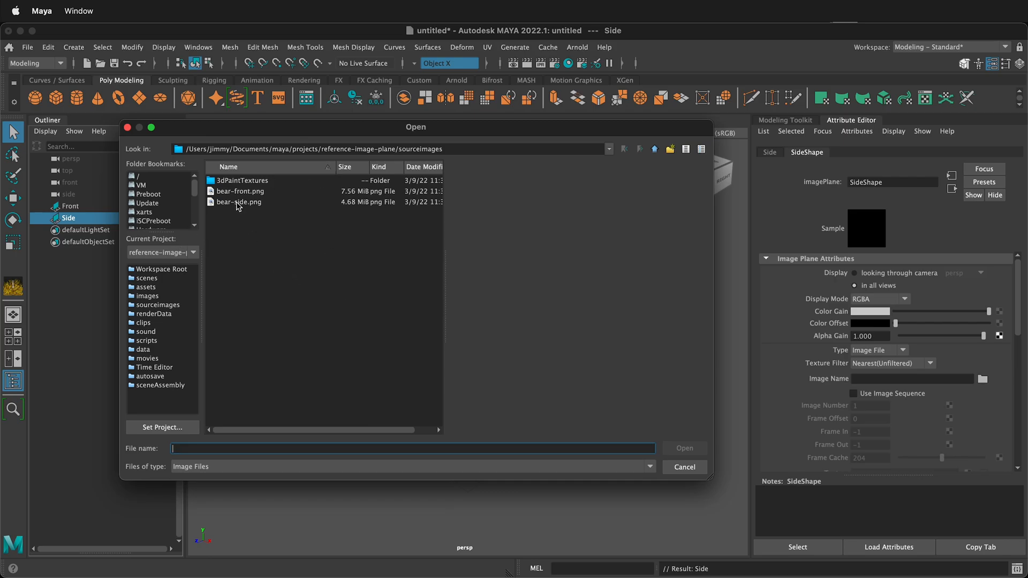
{"action": "left_click", "coordinate": [241, 191]}
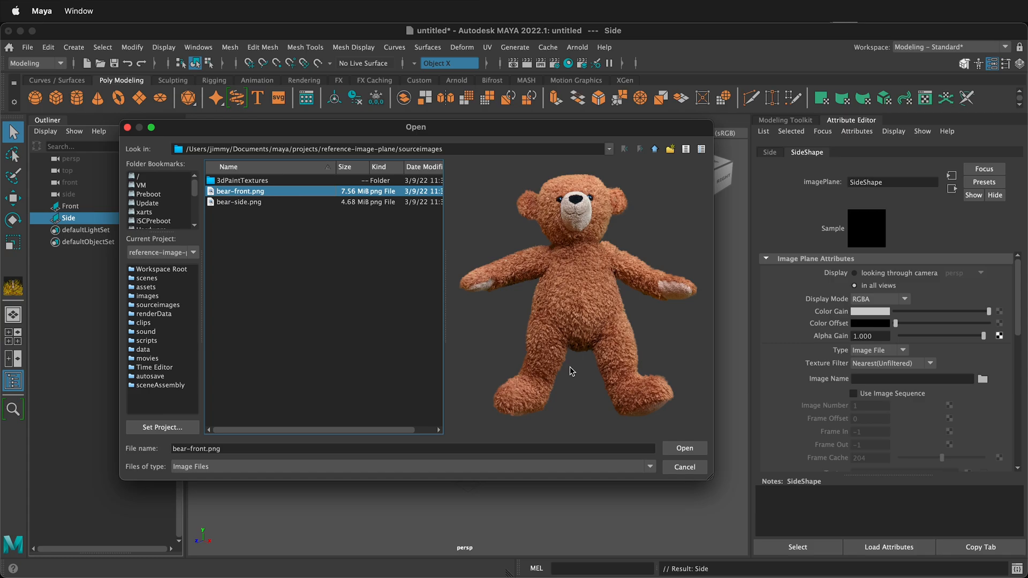
{"action": "left_click", "coordinate": [684, 449]}
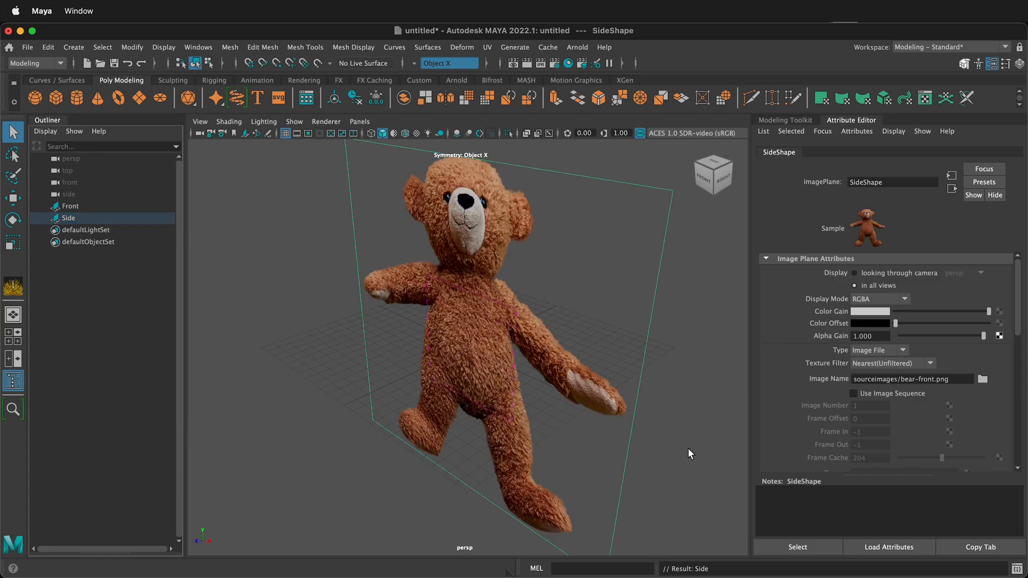
Step: Set the Side plane's Alpha Gain to 0.5 so the bear shows half transparent
{"action": "scroll", "scroll_direction": "down", "scroll_amount": 3}
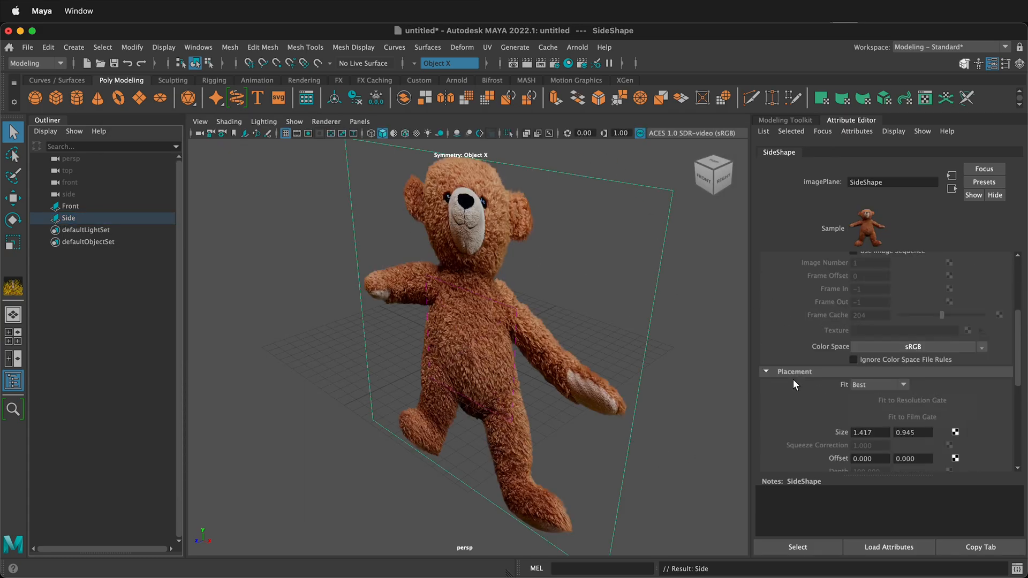
{"action": "scroll", "scroll_direction": "down", "scroll_amount": 3}
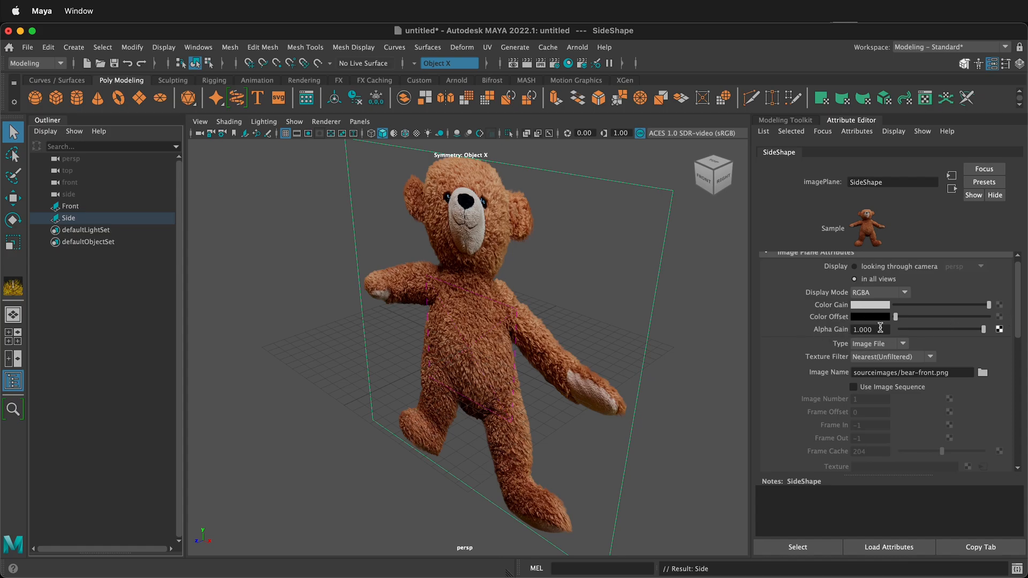
{"action": "type", "text": ".5"}
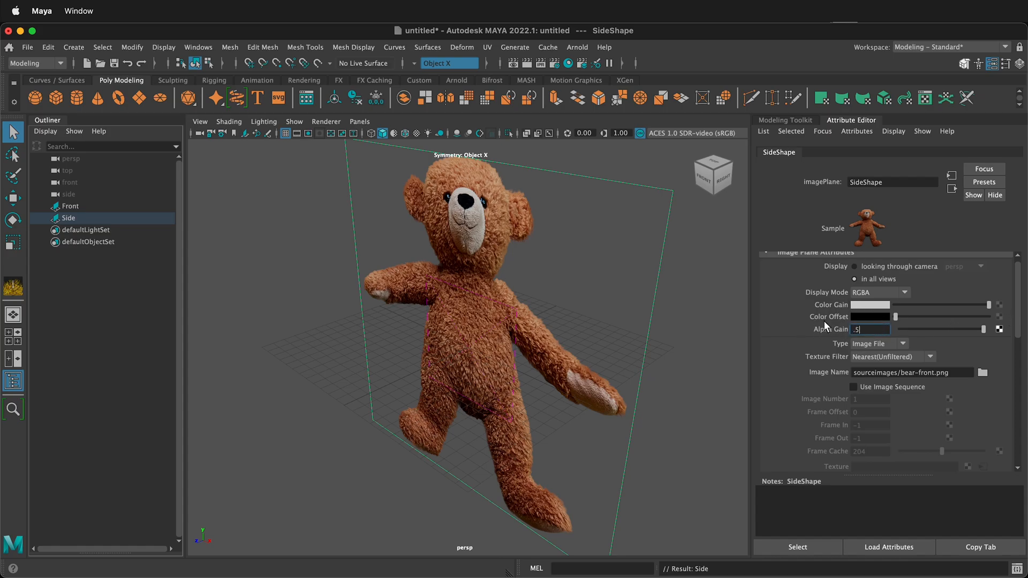
{"action": "key", "text": "Return"}
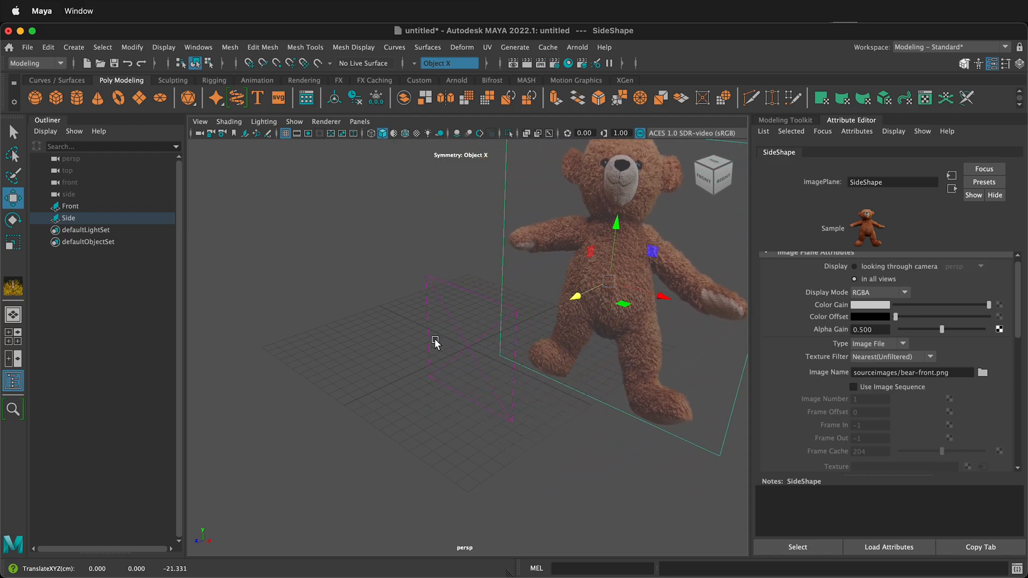
{"action": "mouse_move", "coordinate": [486, 351]}
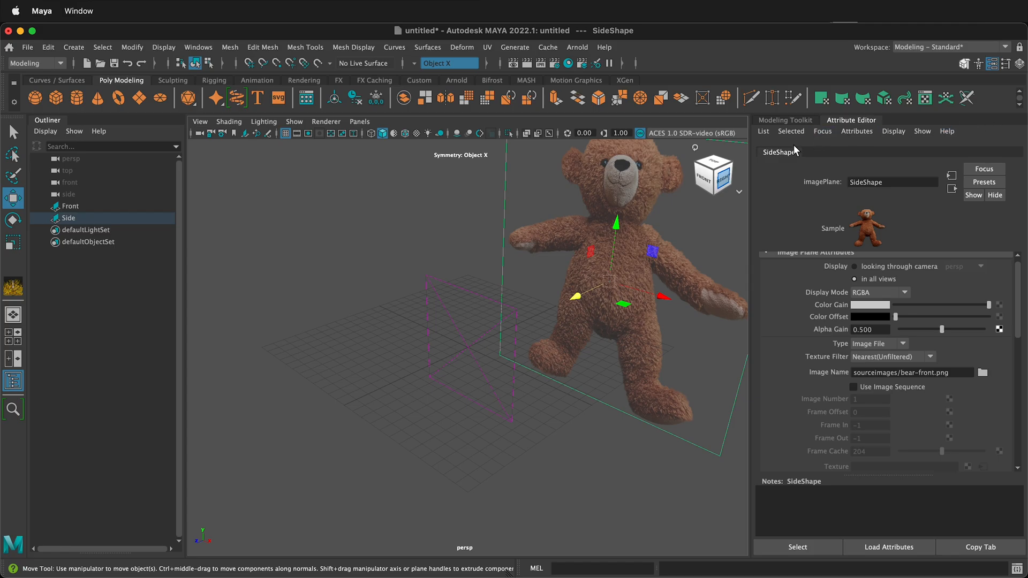
{"action": "mouse_move", "coordinate": [792, 154]}
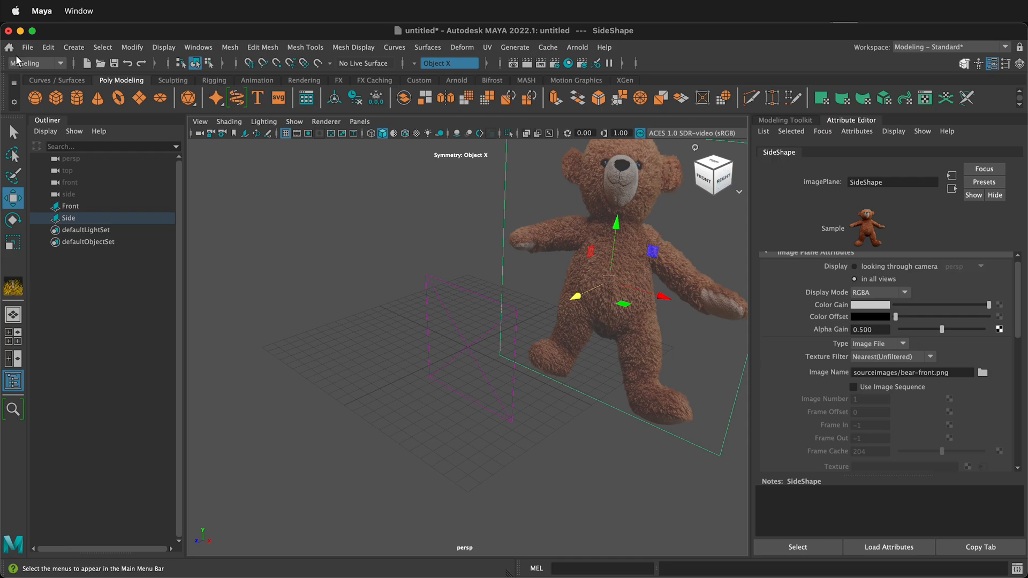
{"action": "mouse_move", "coordinate": [198, 47]}
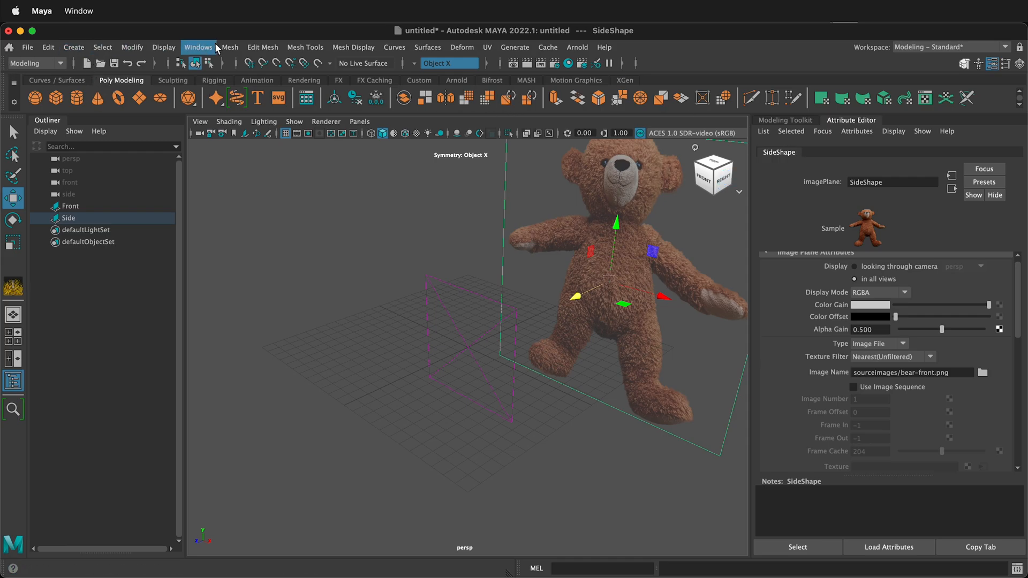
Step: Bring up the Channel Box / Layer Editor and dock it
{"action": "left_click", "coordinate": [198, 46]}
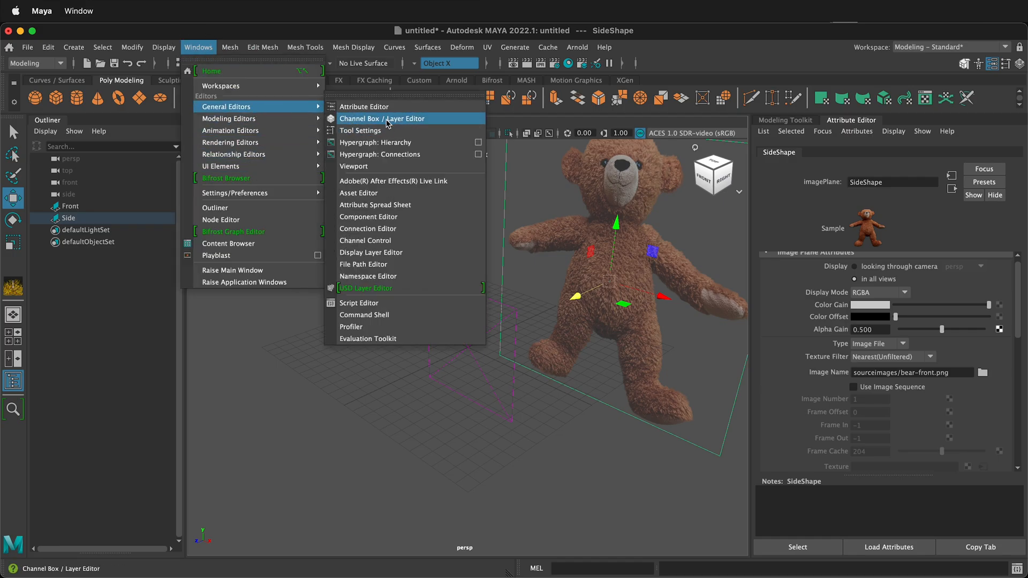
{"action": "left_click", "coordinate": [383, 119]}
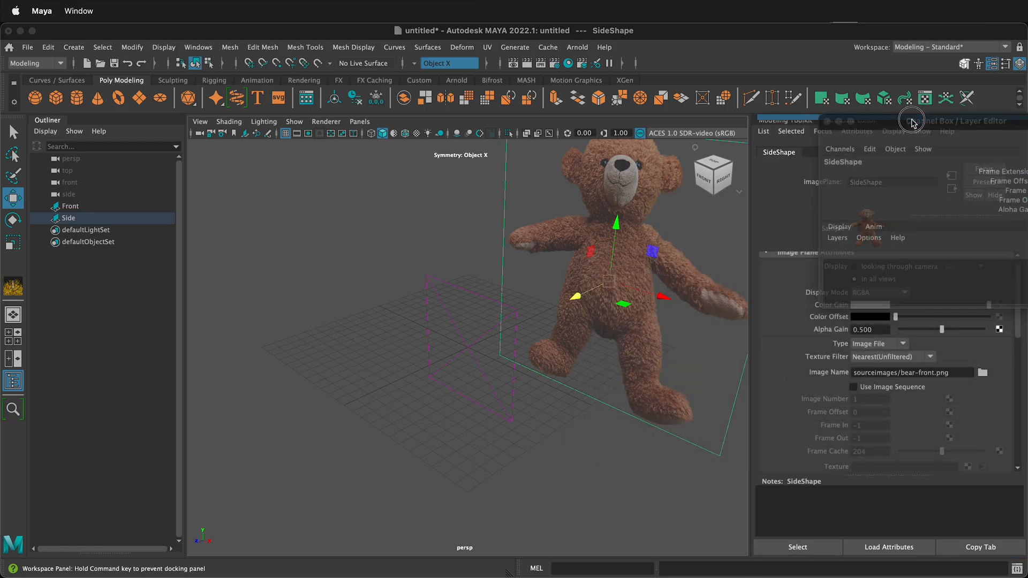
{"action": "left_click", "coordinate": [932, 120]}
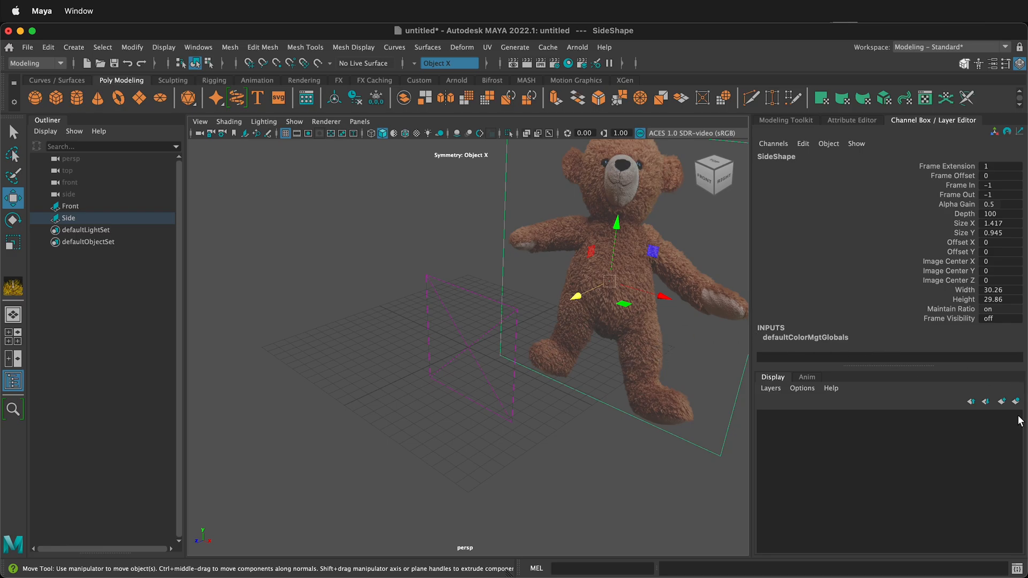
{"action": "mouse_move", "coordinate": [1017, 401]}
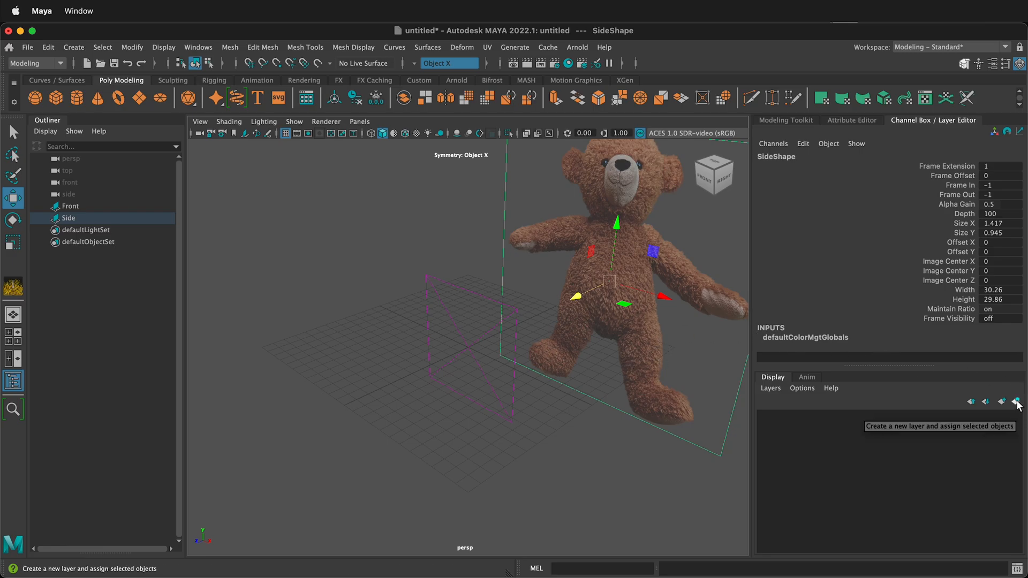
Step: Create a display layer from the selected plane and name it frontReference
{"action": "left_click", "coordinate": [1017, 402]}
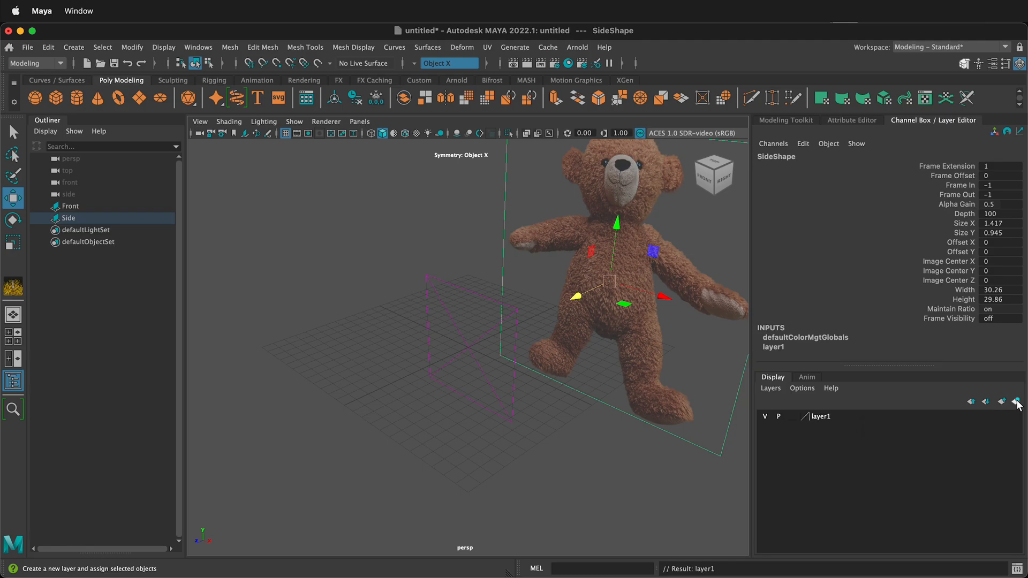
{"action": "double_click", "coordinate": [819, 416]}
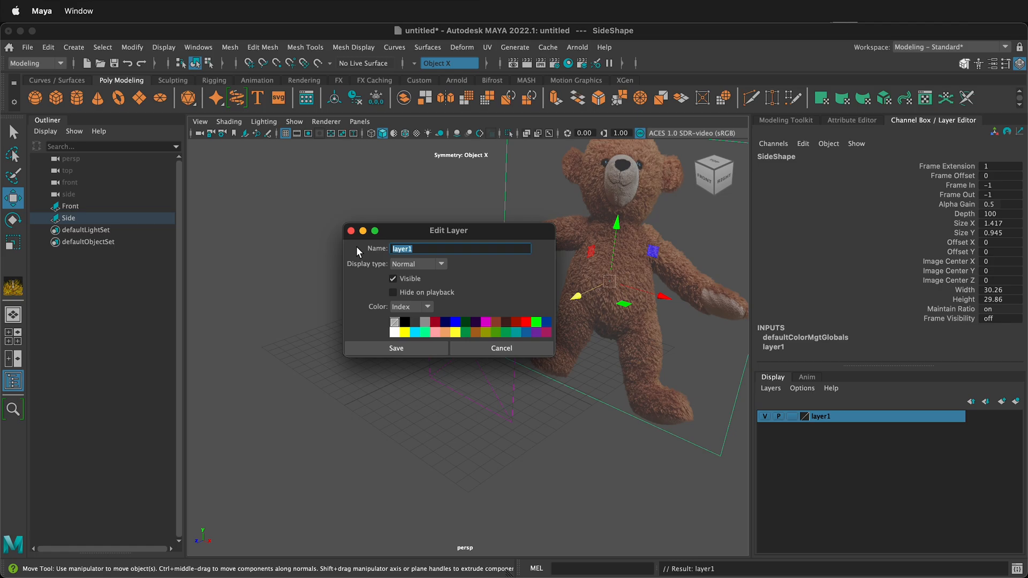
{"action": "type", "text": "frontReference"}
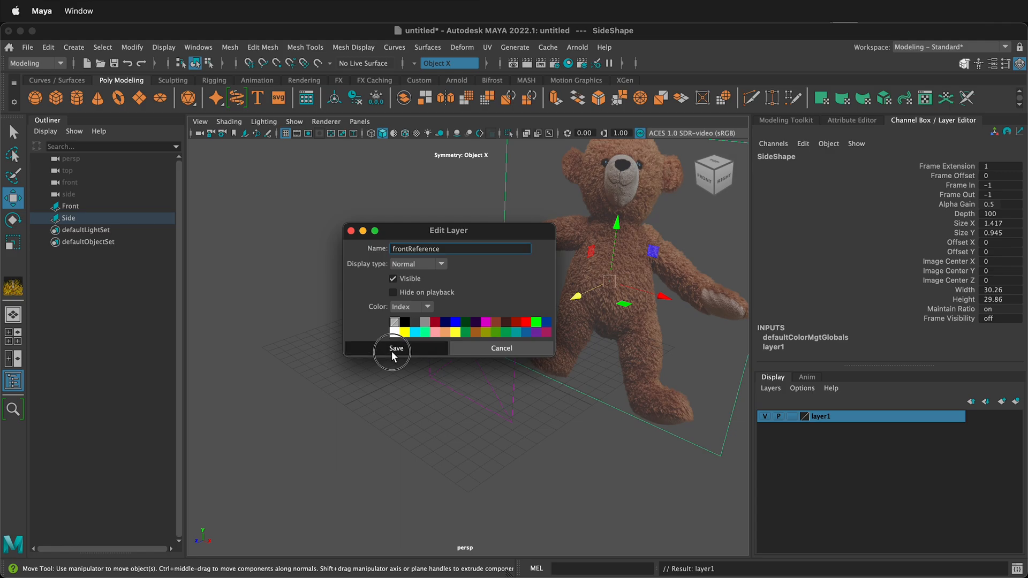
{"action": "left_click", "coordinate": [395, 348]}
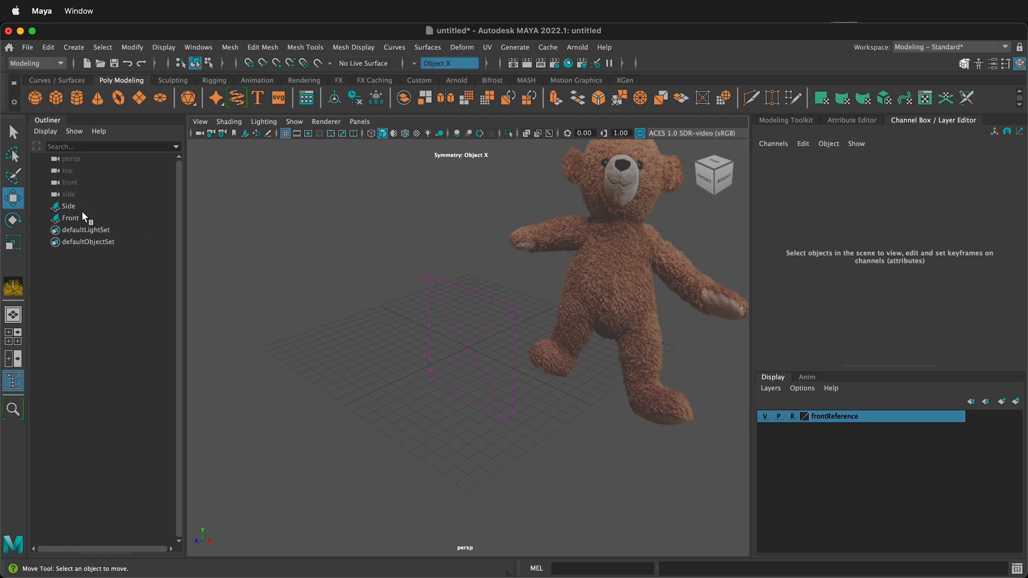
Step: Select the Side plane and load bear-side.png as its image
{"action": "left_click", "coordinate": [69, 217]}
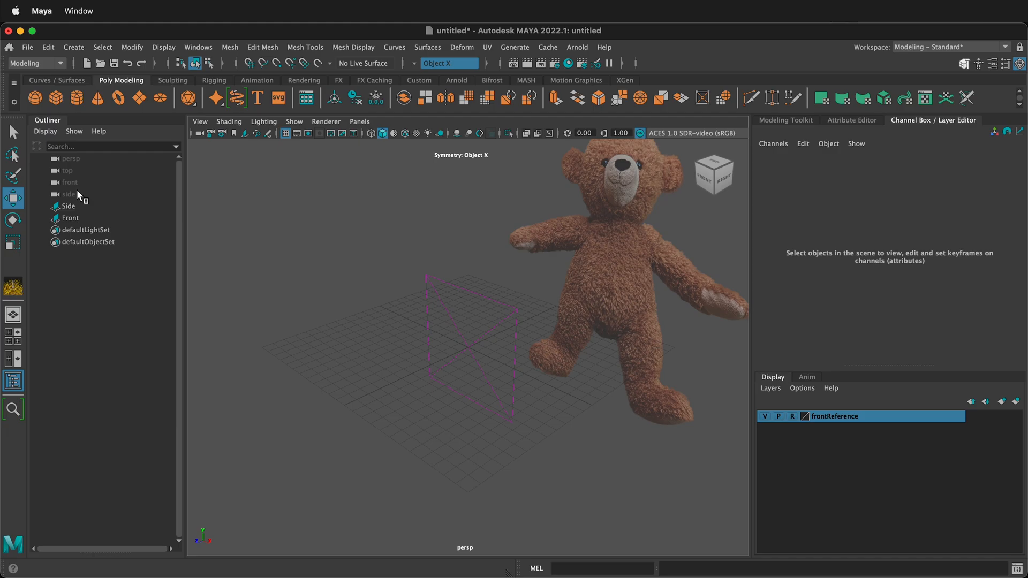
{"action": "left_click", "coordinate": [68, 206]}
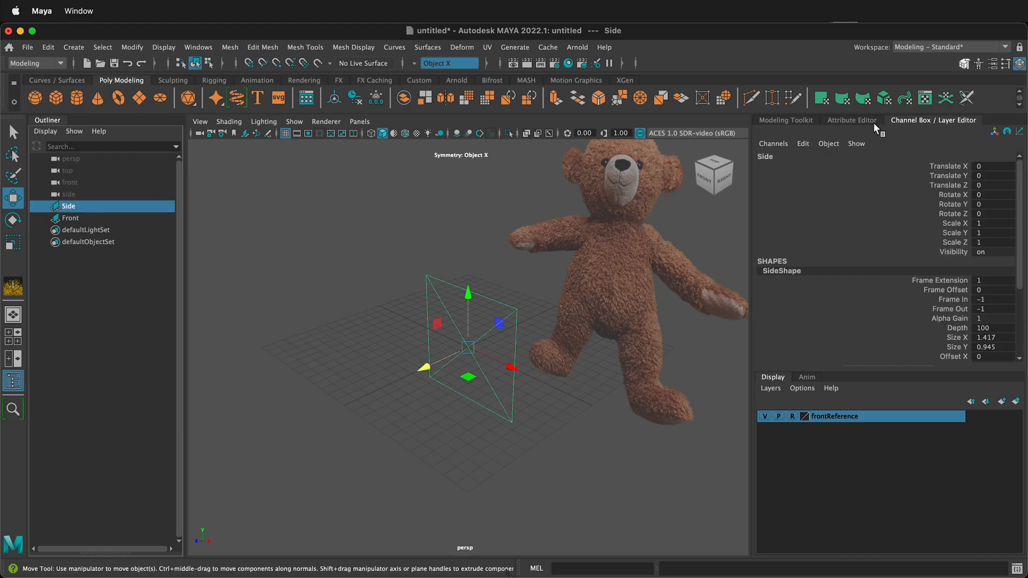
{"action": "left_click", "coordinate": [851, 120]}
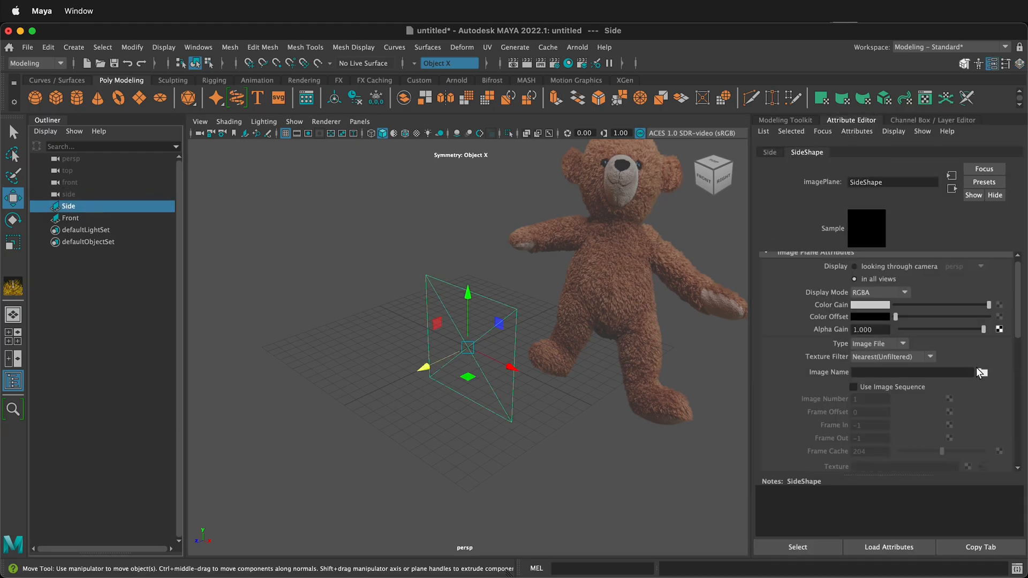
{"action": "left_click", "coordinate": [983, 371]}
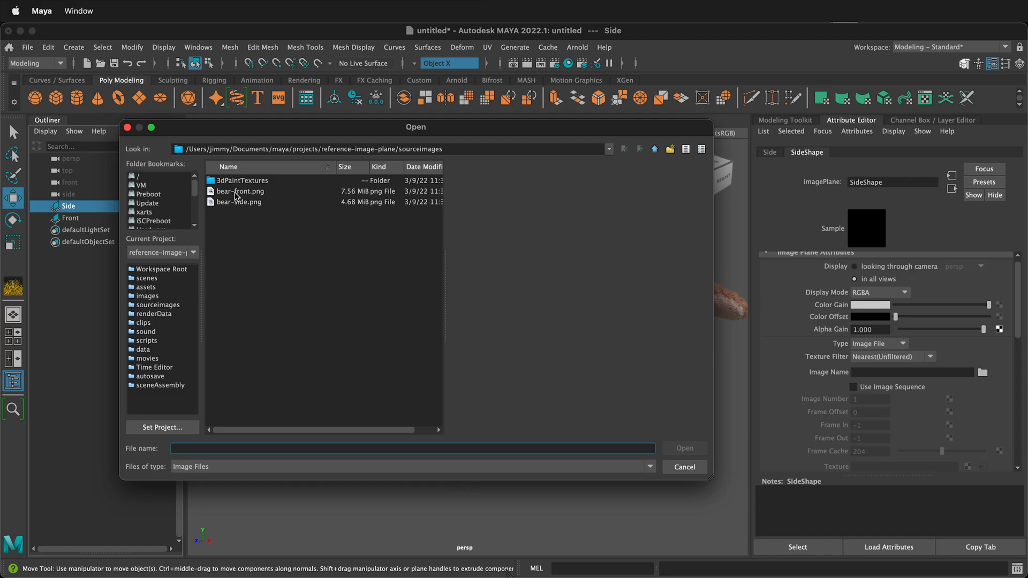
{"action": "left_click", "coordinate": [239, 203]}
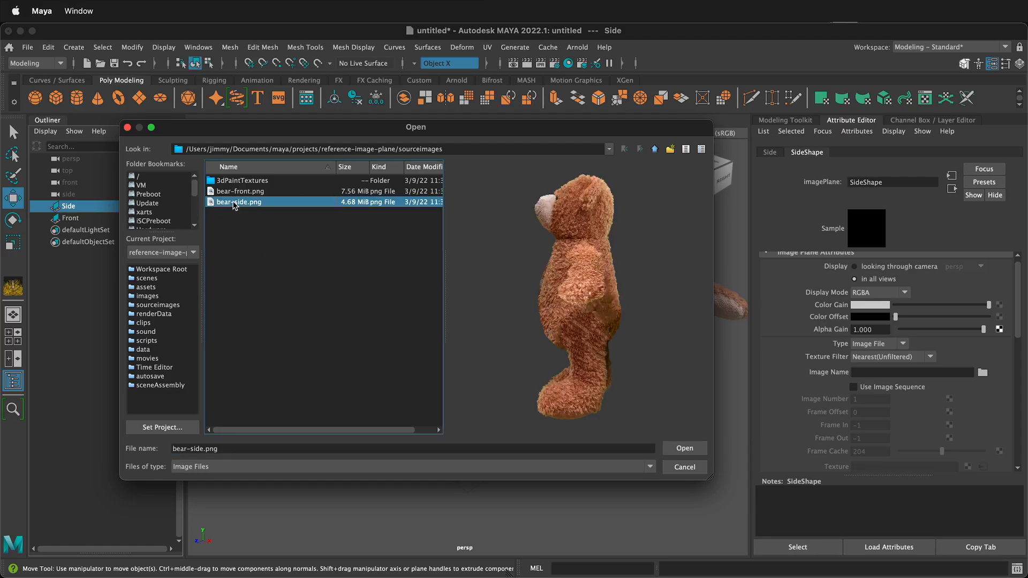
{"action": "left_click", "coordinate": [684, 448]}
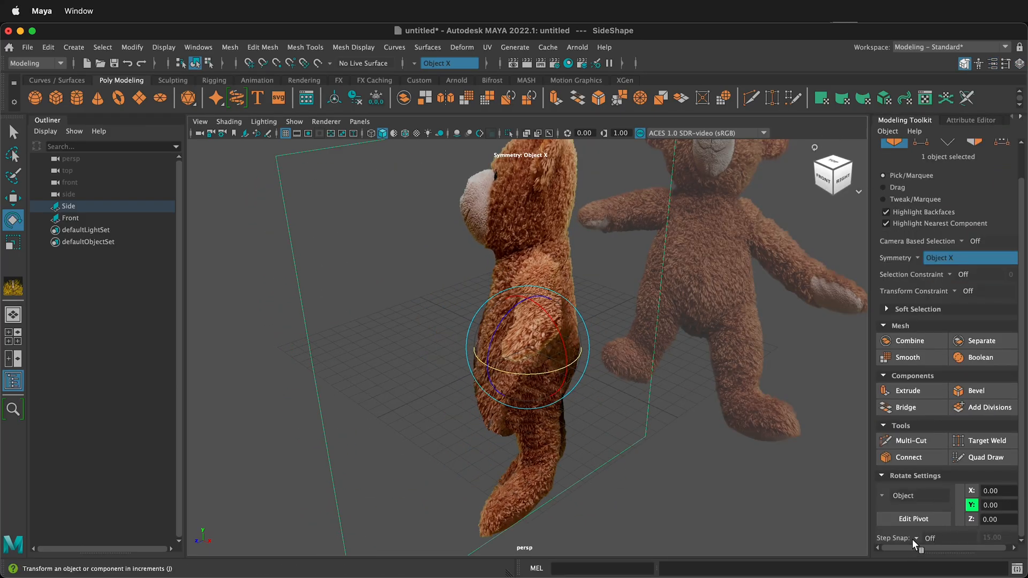
Step: Rotate the Side plane 90° with 15° step snapping, then turn snapping off
{"action": "left_click", "coordinate": [917, 538]}
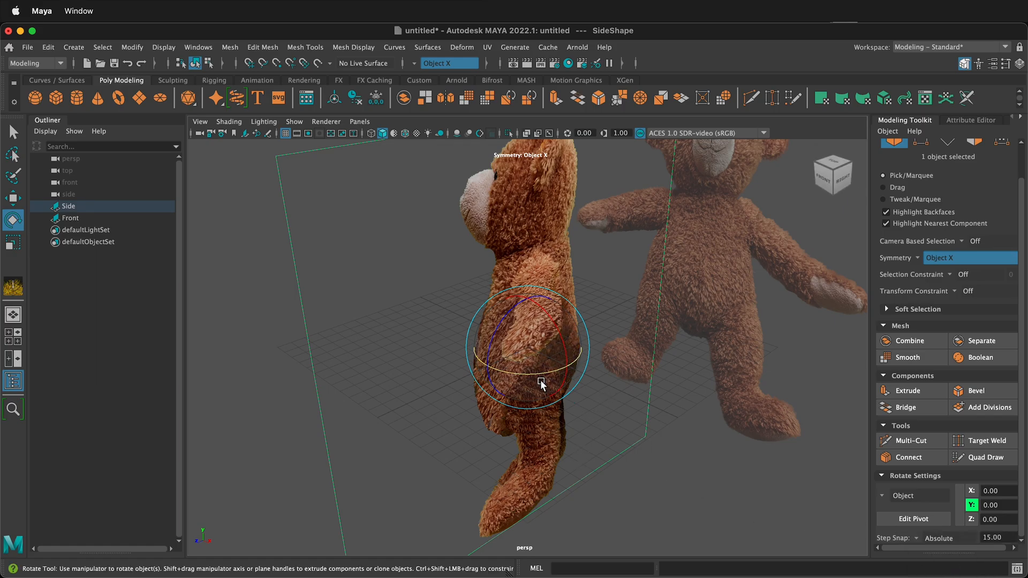
{"action": "left_click_drag", "start_coordinate": [541, 383], "coordinate": [518, 377]}
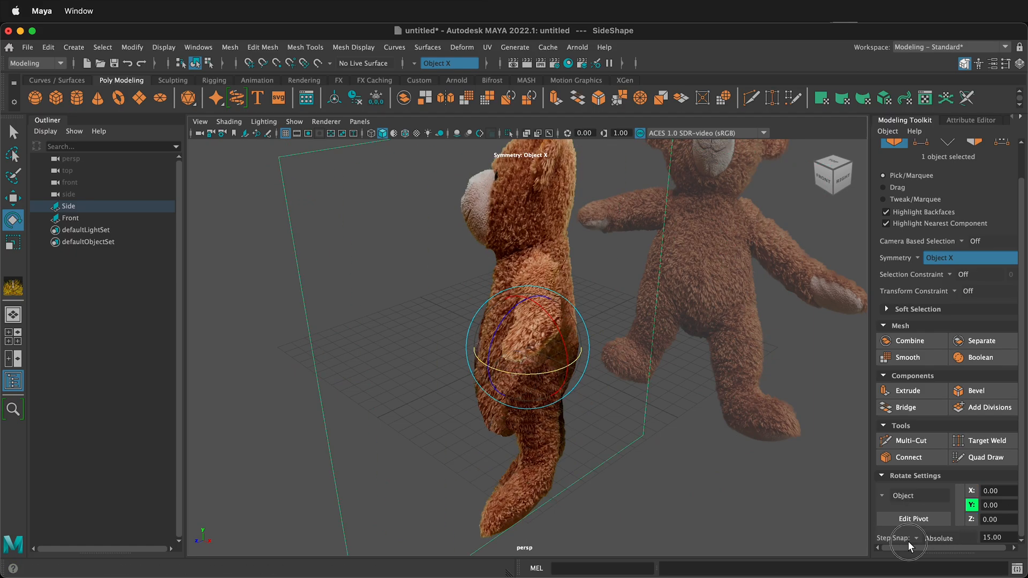
{"action": "left_click", "coordinate": [914, 538]}
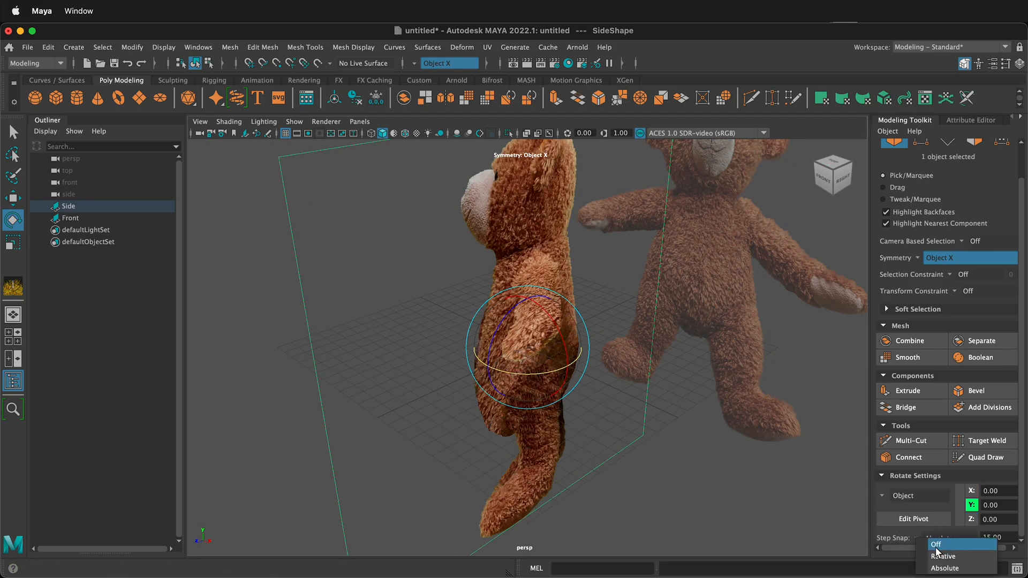
{"action": "left_click", "coordinate": [936, 544]}
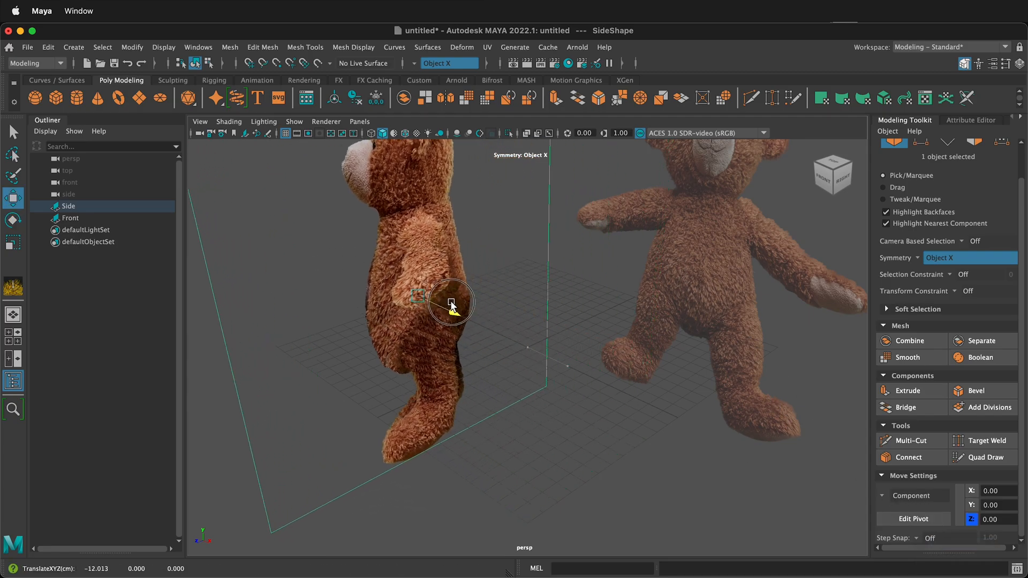
{"action": "left_click", "coordinate": [850, 120]}
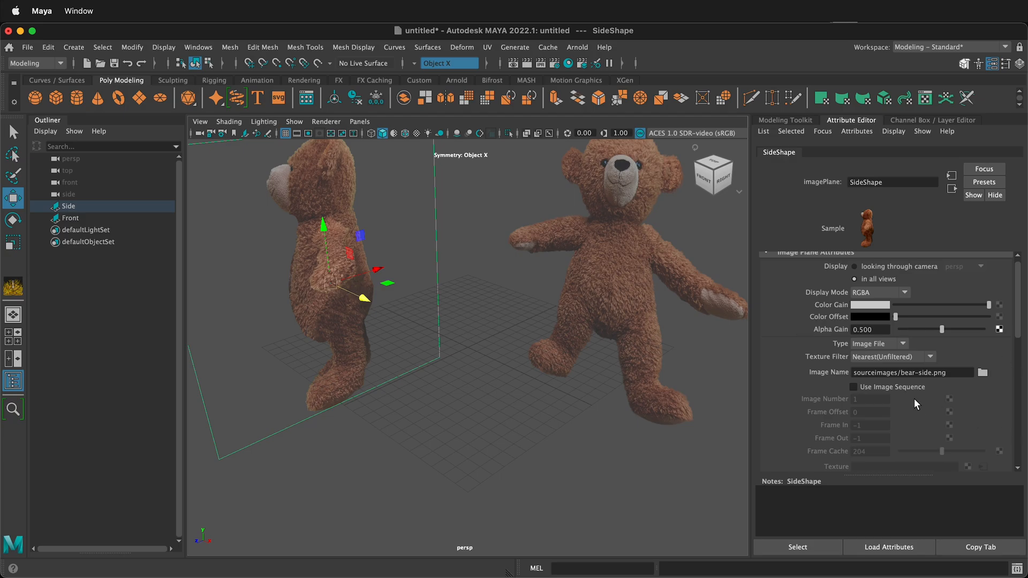
Step: Return to the Channel Box showing the Side plane's values, including Alpha Gain 0.5
{"action": "left_click", "coordinate": [932, 120]}
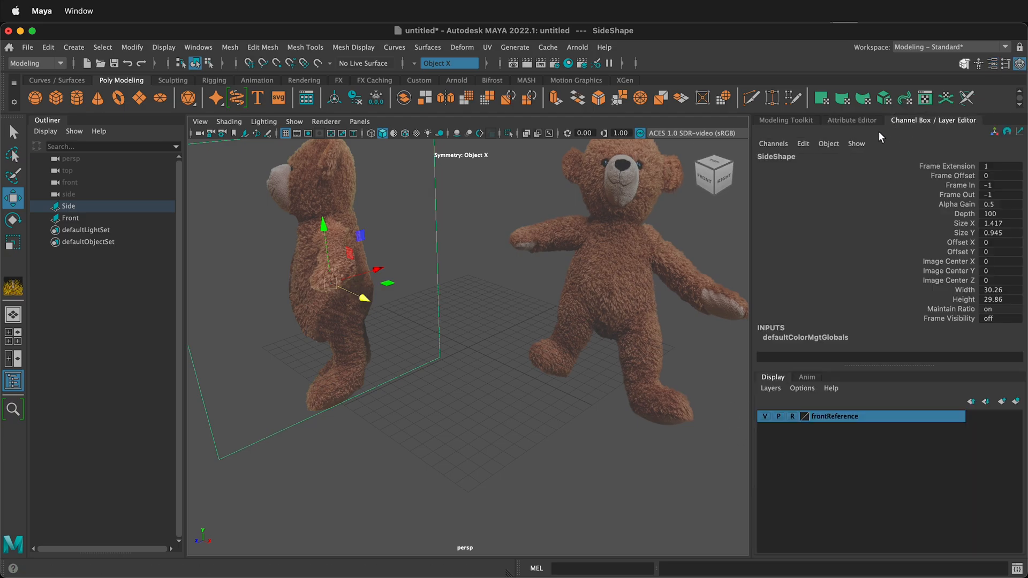
{"action": "mouse_move", "coordinate": [1022, 400]}
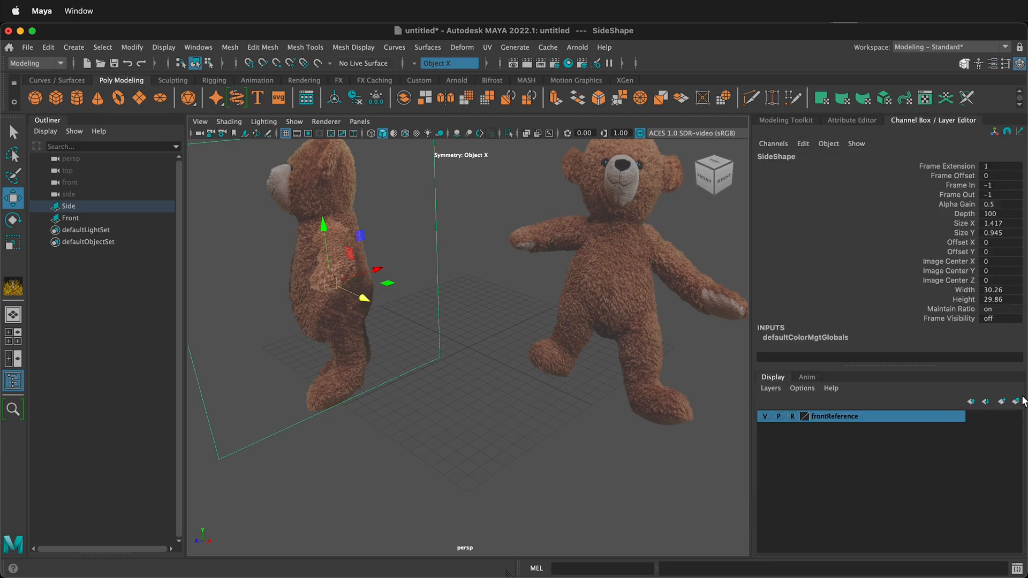
Step: Create a display layer for the side plane named sideReference and set it to reference mode
{"action": "left_click", "coordinate": [1001, 401]}
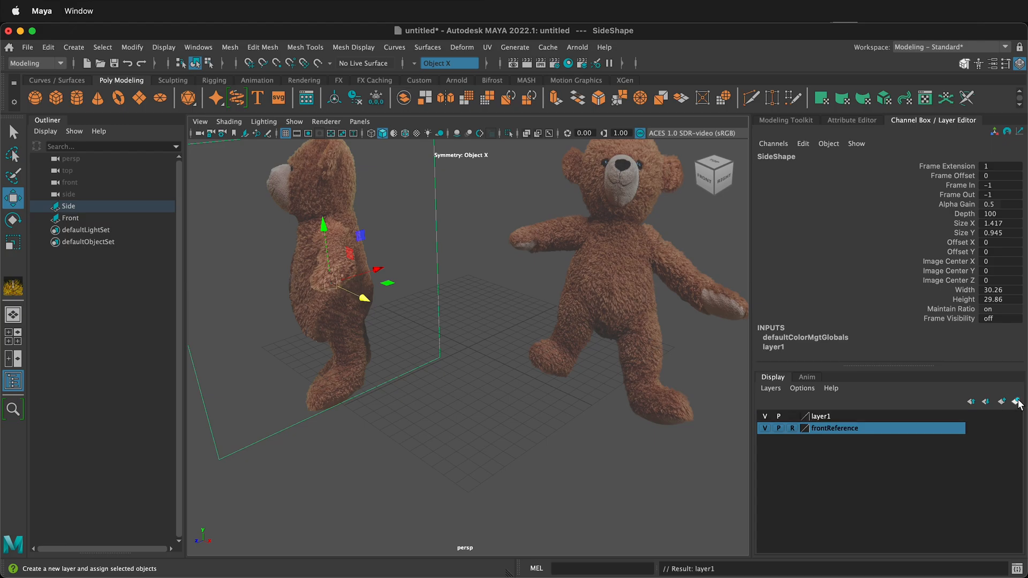
{"action": "left_click", "coordinate": [822, 417]}
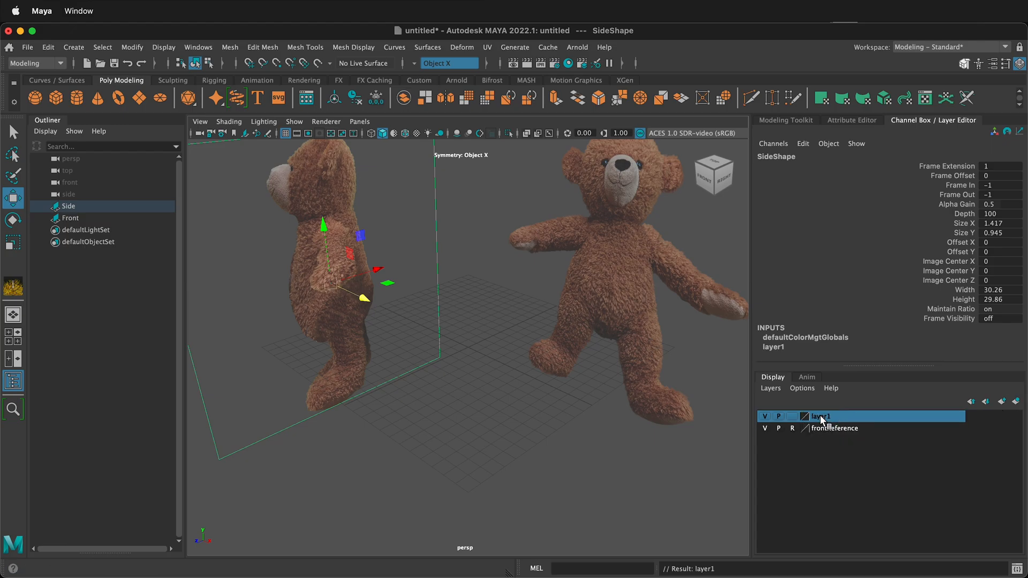
{"action": "double_click", "coordinate": [819, 417]}
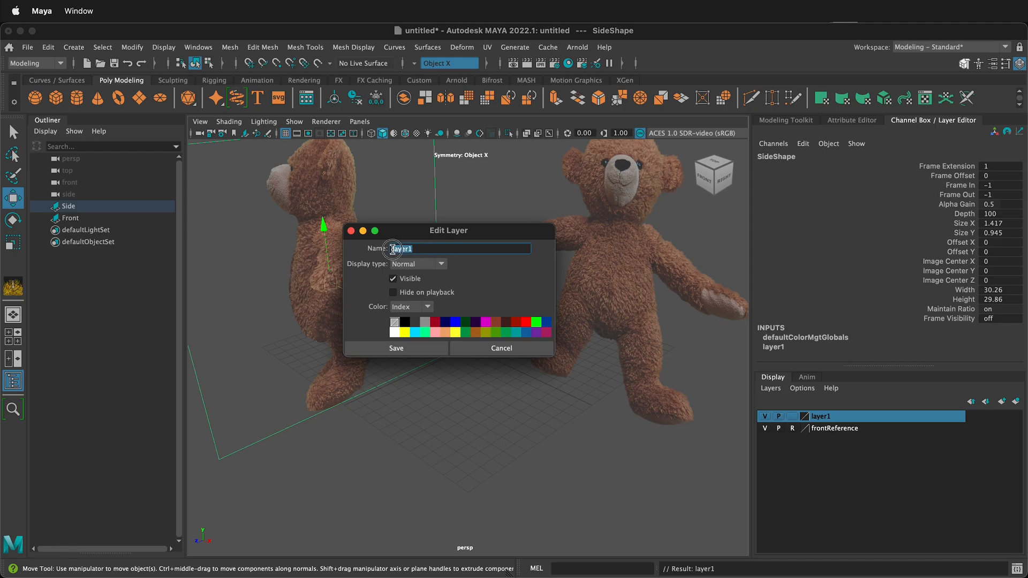
{"action": "type", "text": "sideReference"}
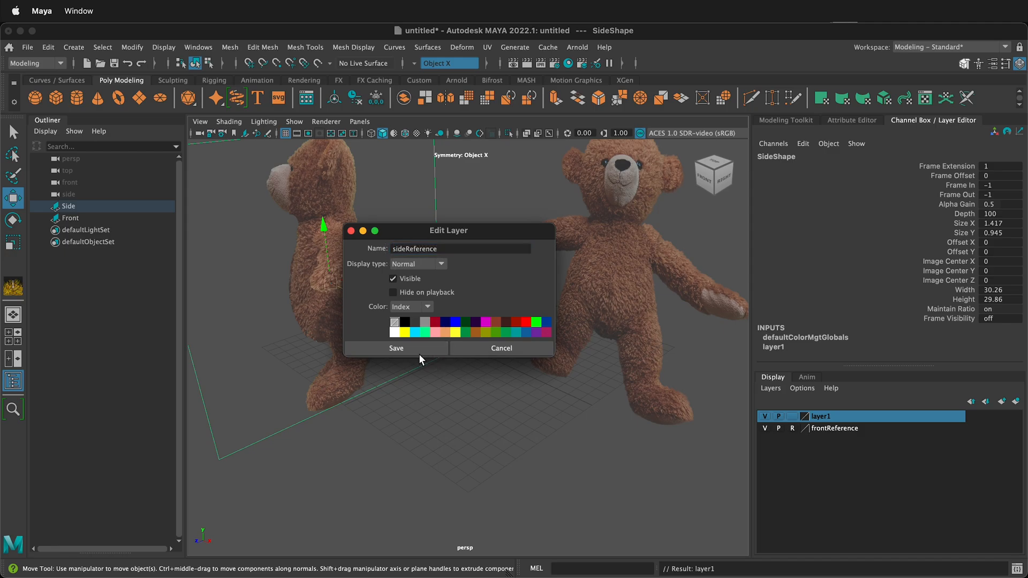
{"action": "left_click", "coordinate": [397, 348]}
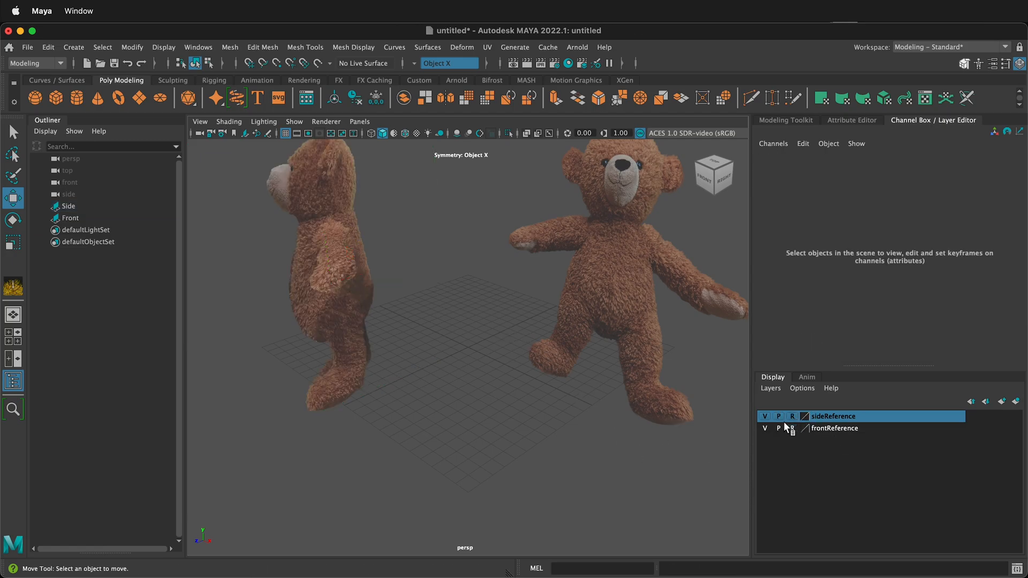
{"action": "left_click", "coordinate": [765, 429]}
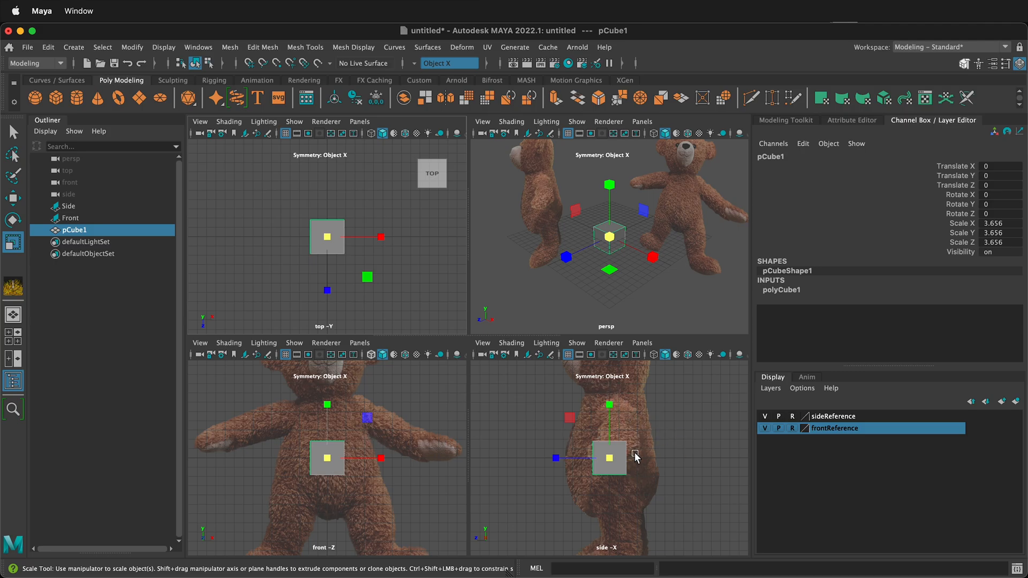
{"action": "mouse_move", "coordinate": [636, 433]}
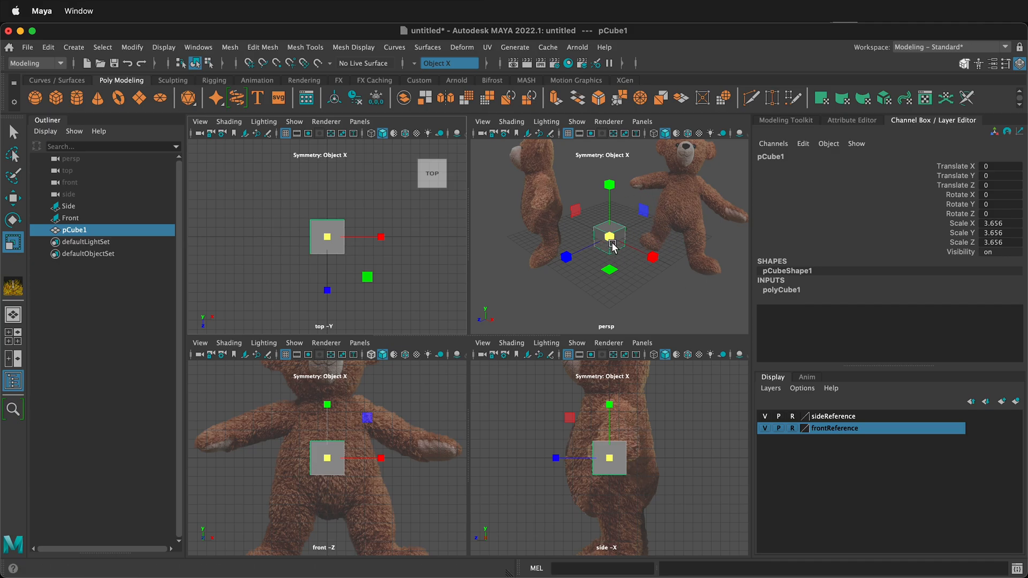
{"action": "mouse_move", "coordinate": [687, 244]}
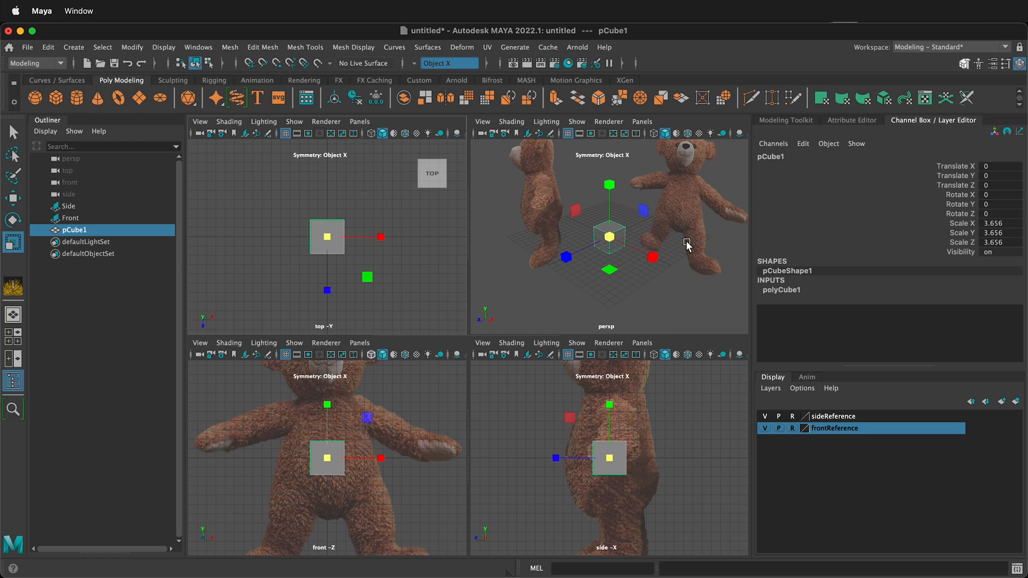
{"action": "mouse_move", "coordinate": [729, 235]}
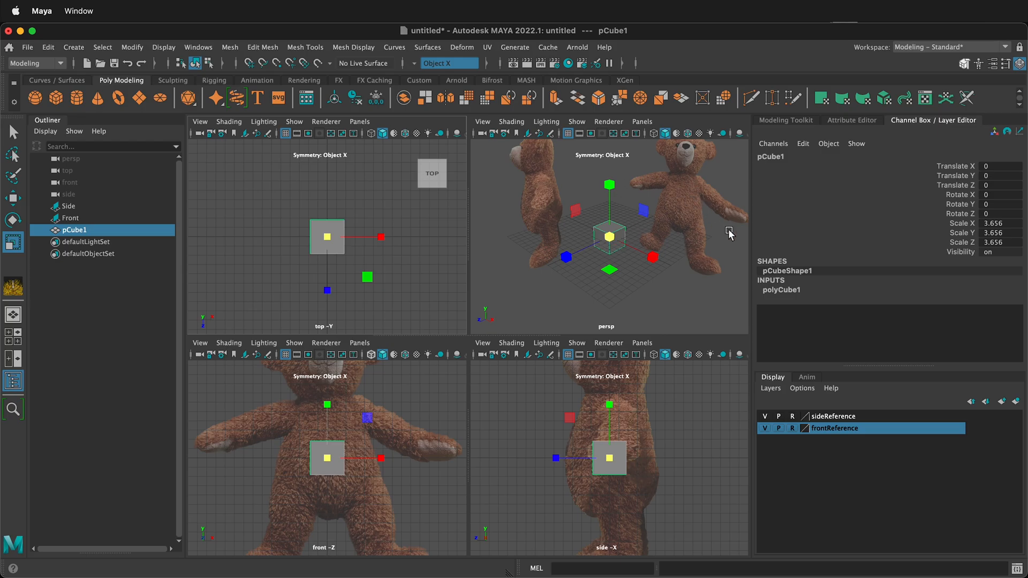